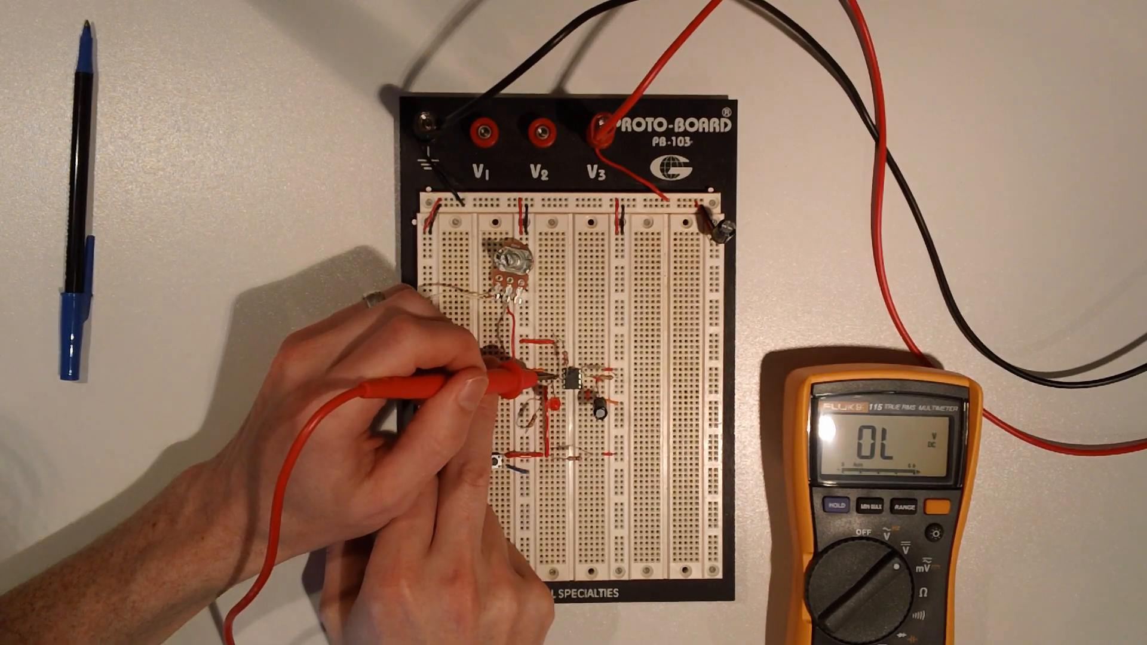
- Touch the red probe to the breadboard node so the Fluke meter reads 9.07 V DC
click(512, 373)
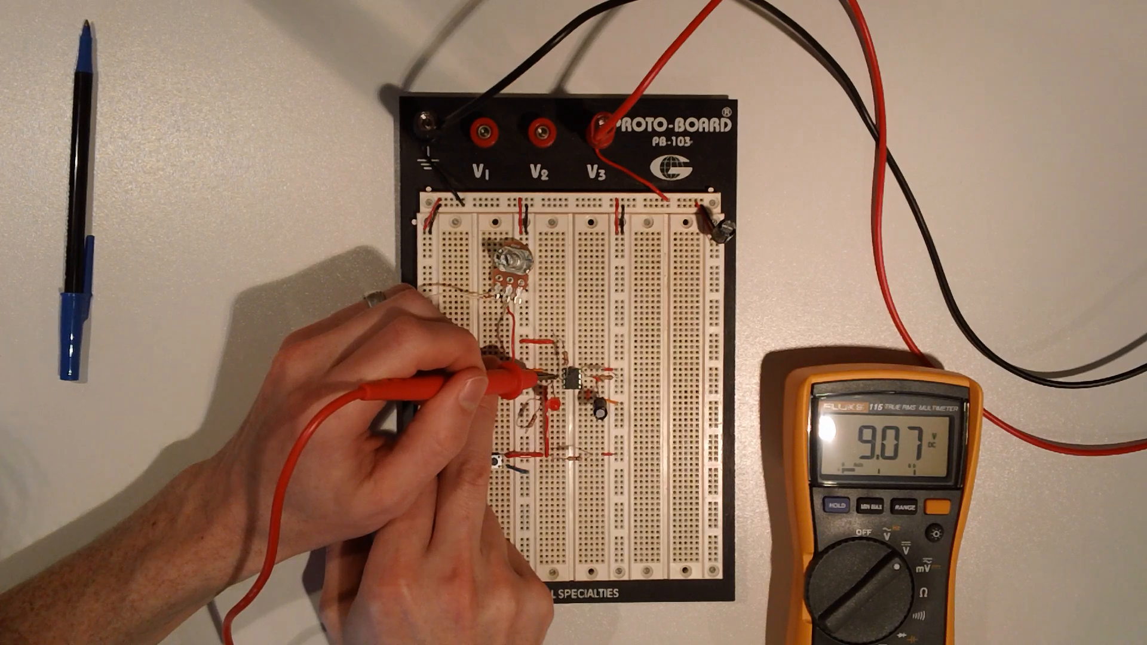